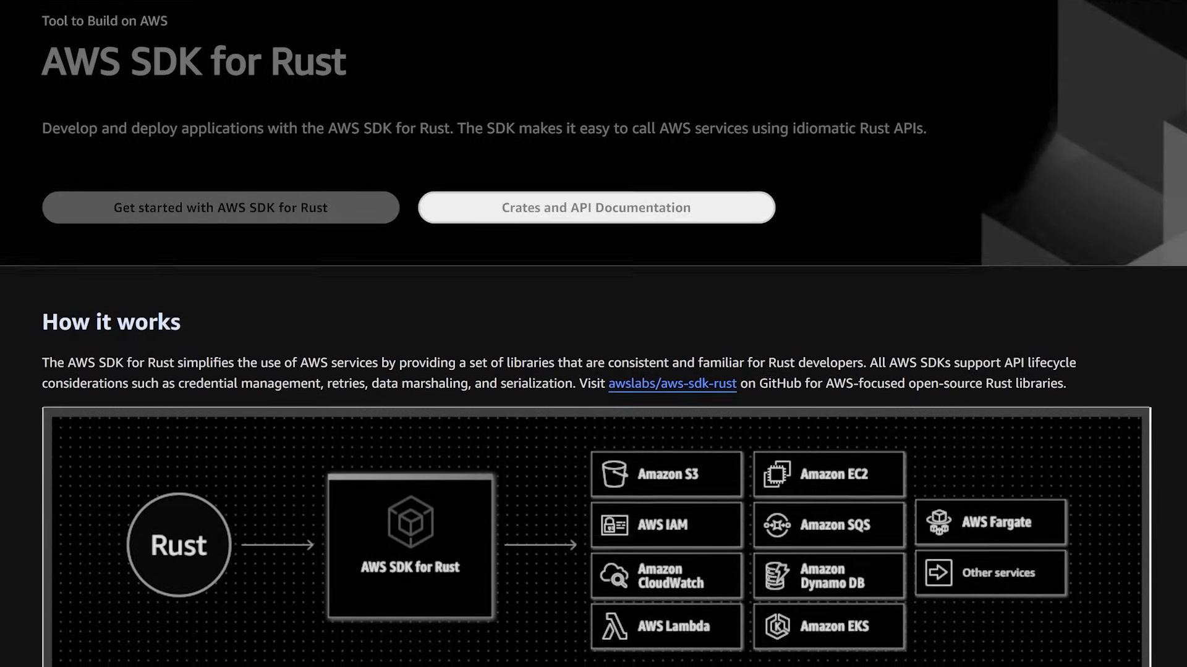
{"action": "scroll", "scroll_direction": "down", "scroll_amount": 3}
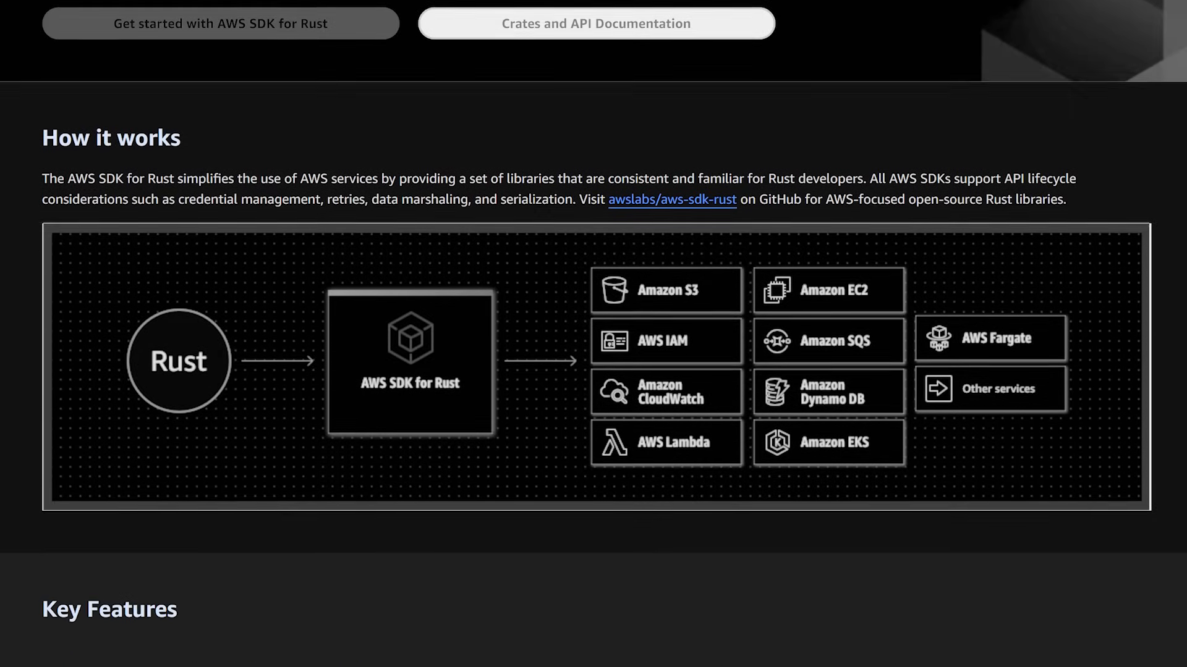
{"action": "scroll", "scroll_direction": "down", "scroll_amount": 3}
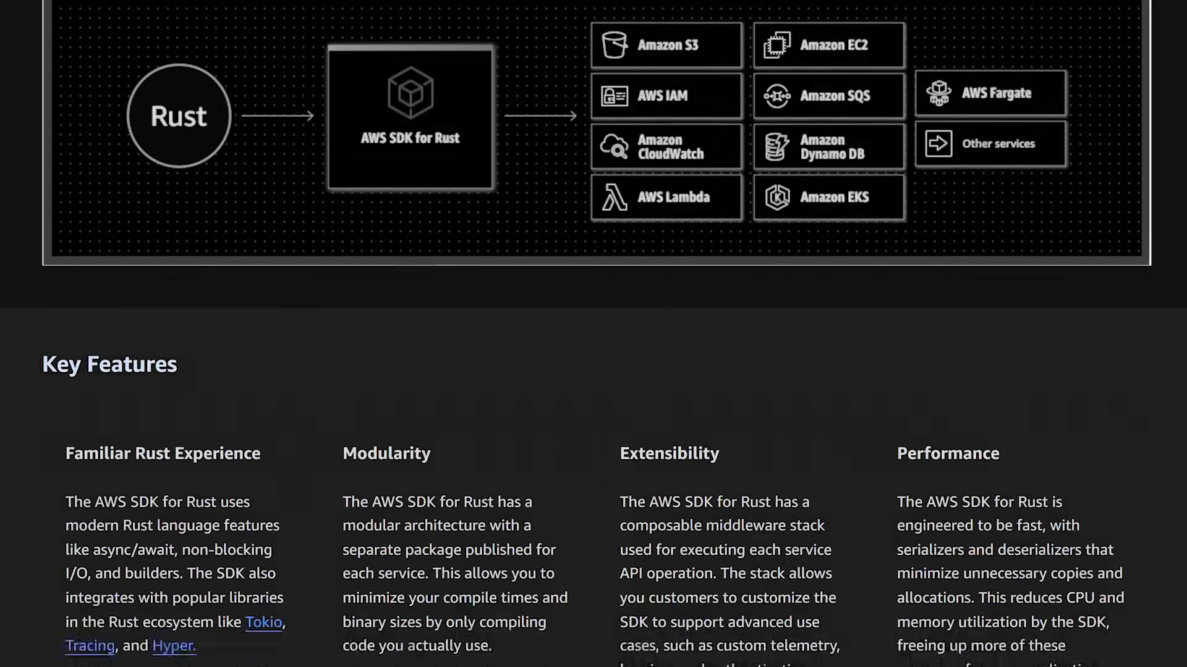